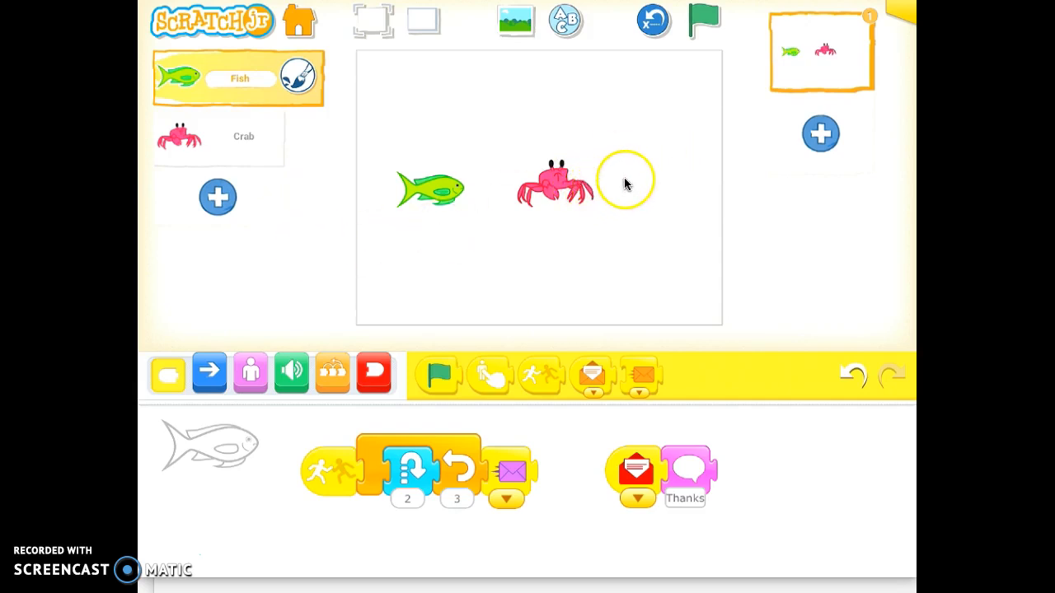
{"action": "mouse_move", "coordinate": [643, 83]}
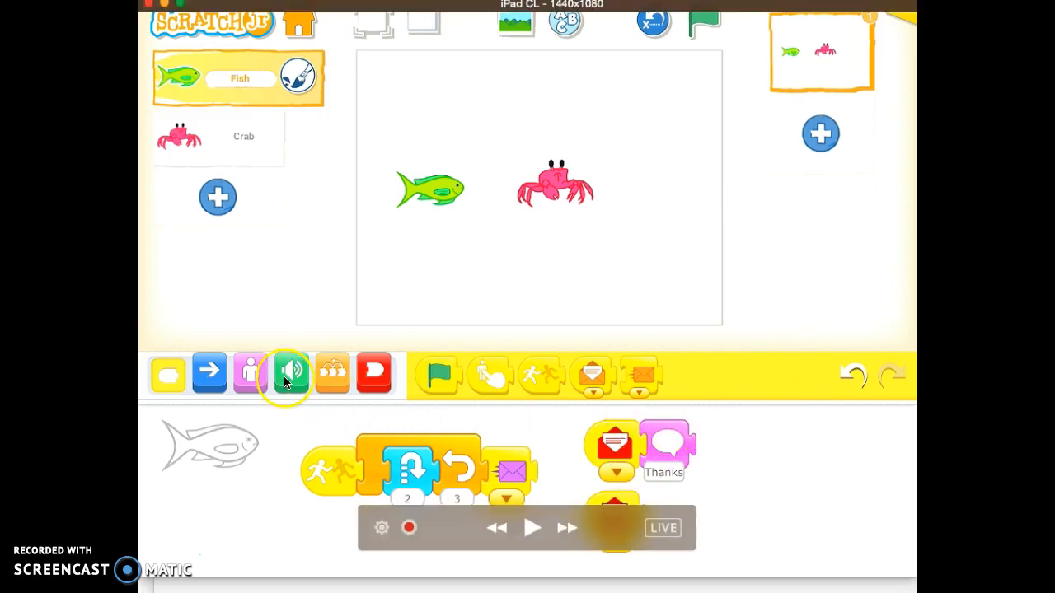
Step: Open the Fish's sound recorder from the green Sound blocks' microphone Record Sound block
{"action": "left_click", "coordinate": [290, 373]}
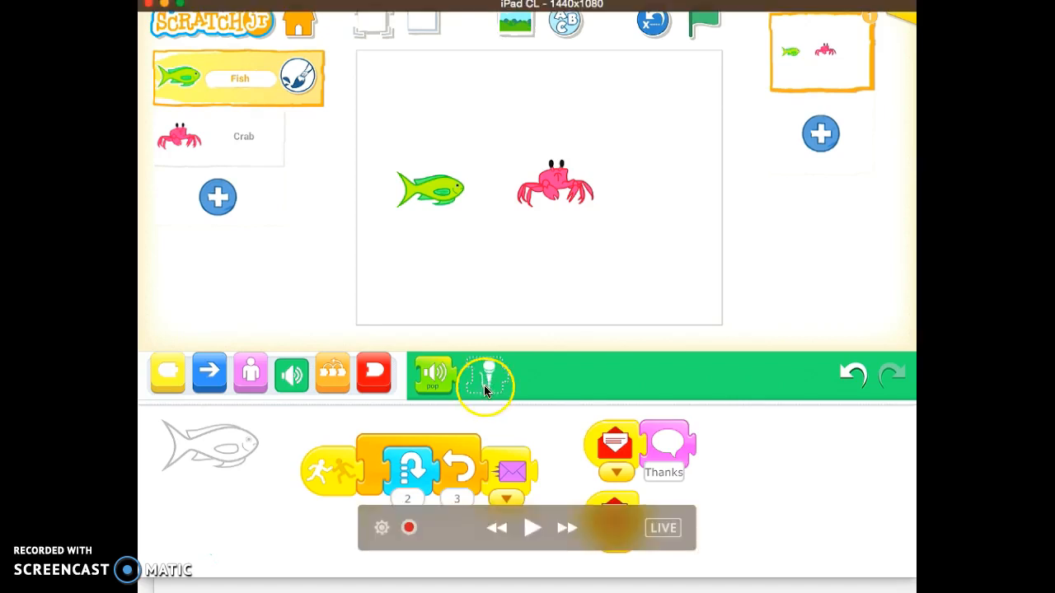
{"action": "left_click", "coordinate": [486, 372]}
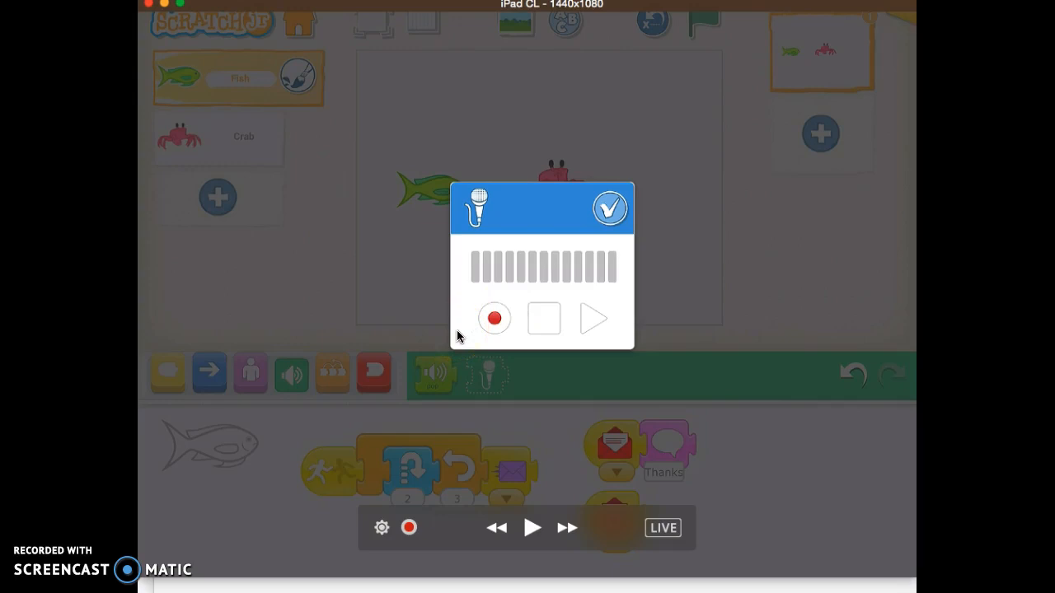
Step: Record a voice clip, preview it, and save it as sound block 1
{"action": "left_click", "coordinate": [494, 318]}
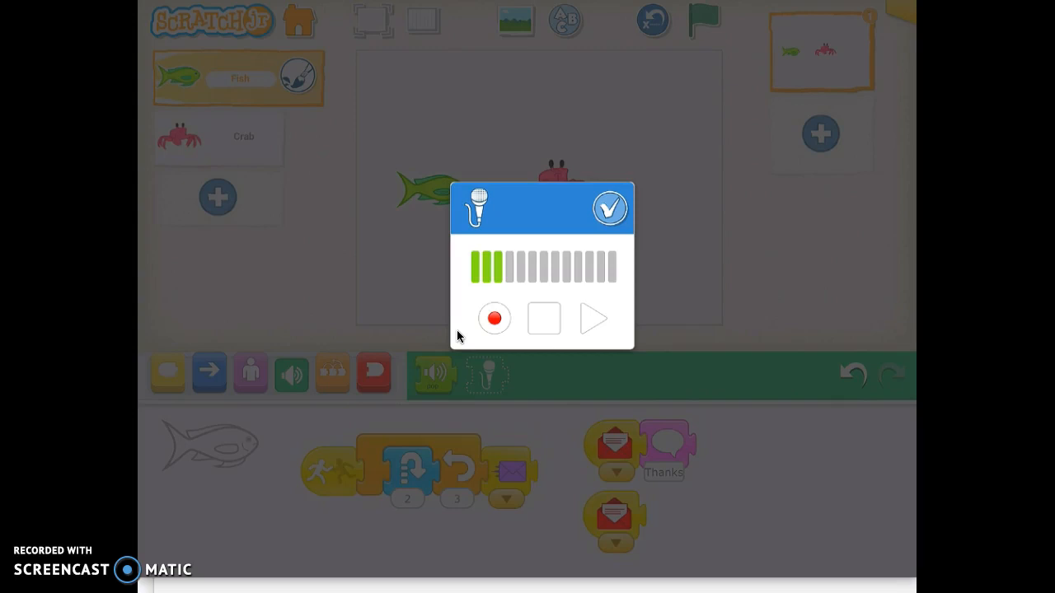
{"action": "left_click", "coordinate": [544, 318]}
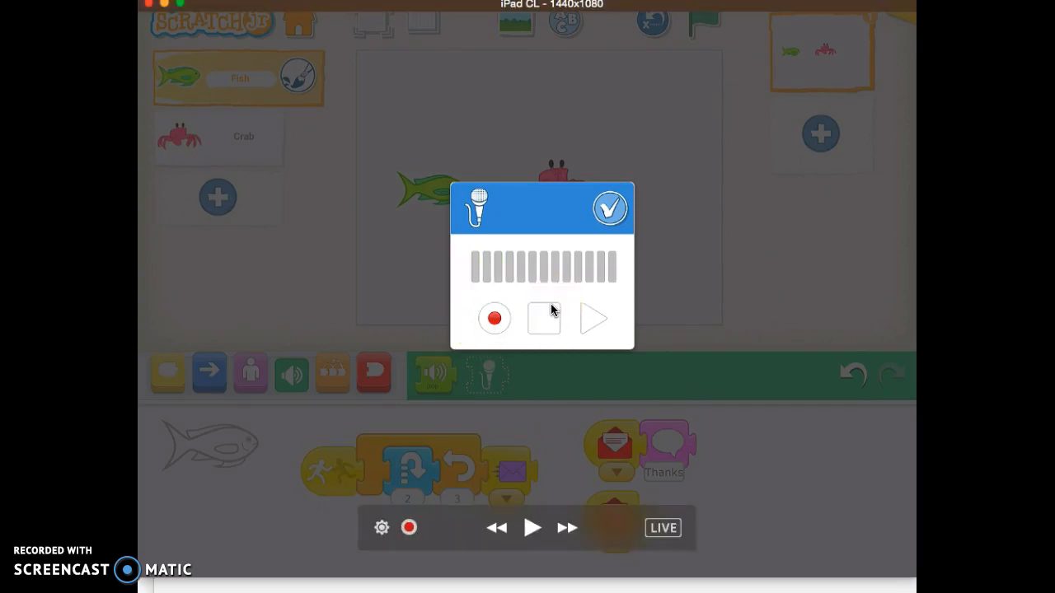
{"action": "left_click", "coordinate": [610, 207]}
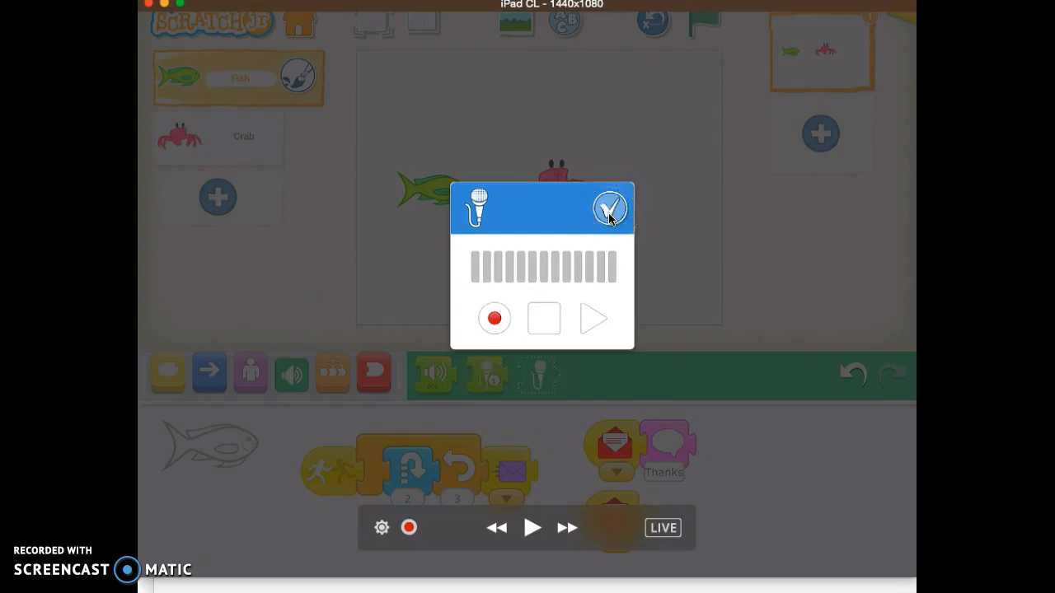
{"action": "left_click", "coordinate": [610, 208]}
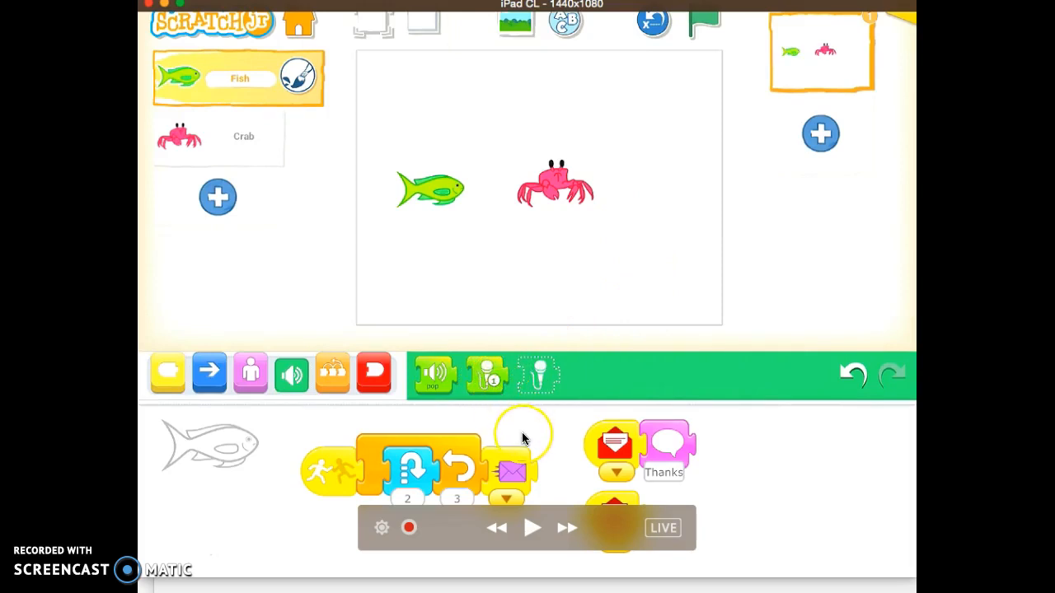
Step: Snap recorded sound 1 onto the Fish's second Start on Red Message block and test it
{"action": "left_click", "coordinate": [533, 528]}
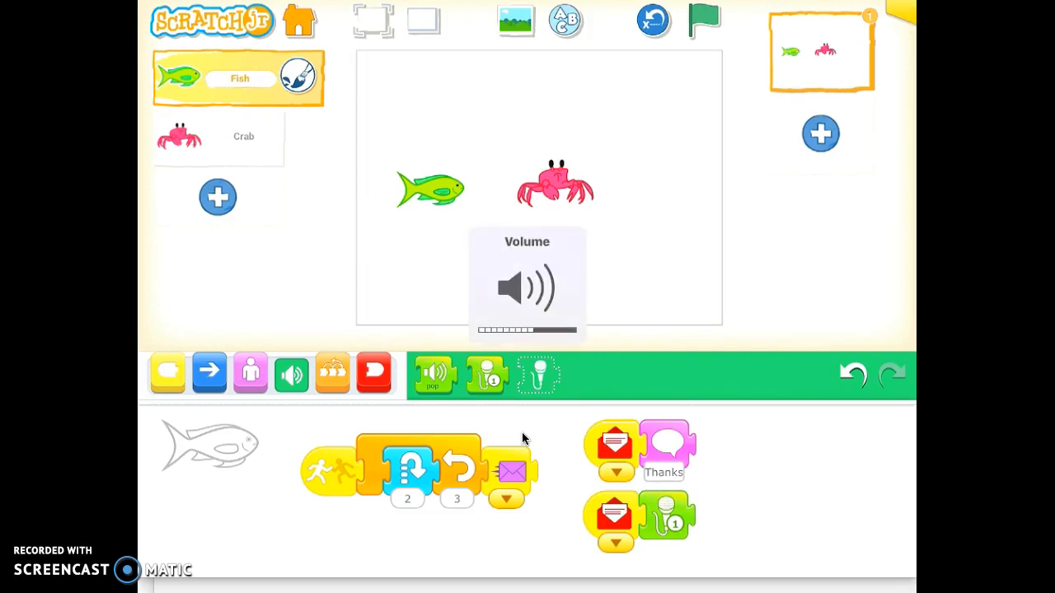
{"action": "left_click", "coordinate": [703, 20]}
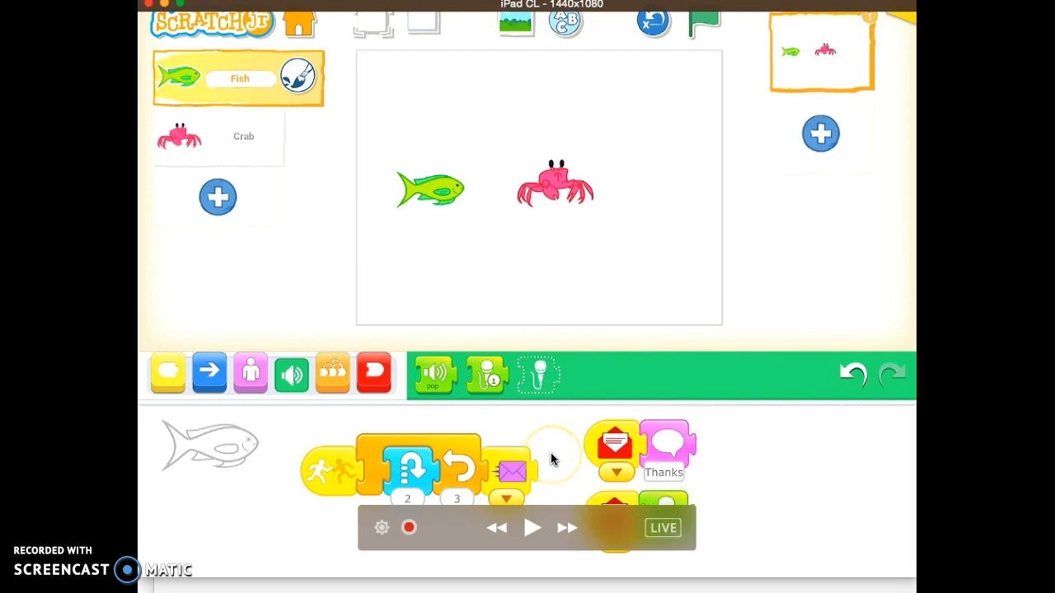
{"action": "left_click", "coordinate": [532, 527]}
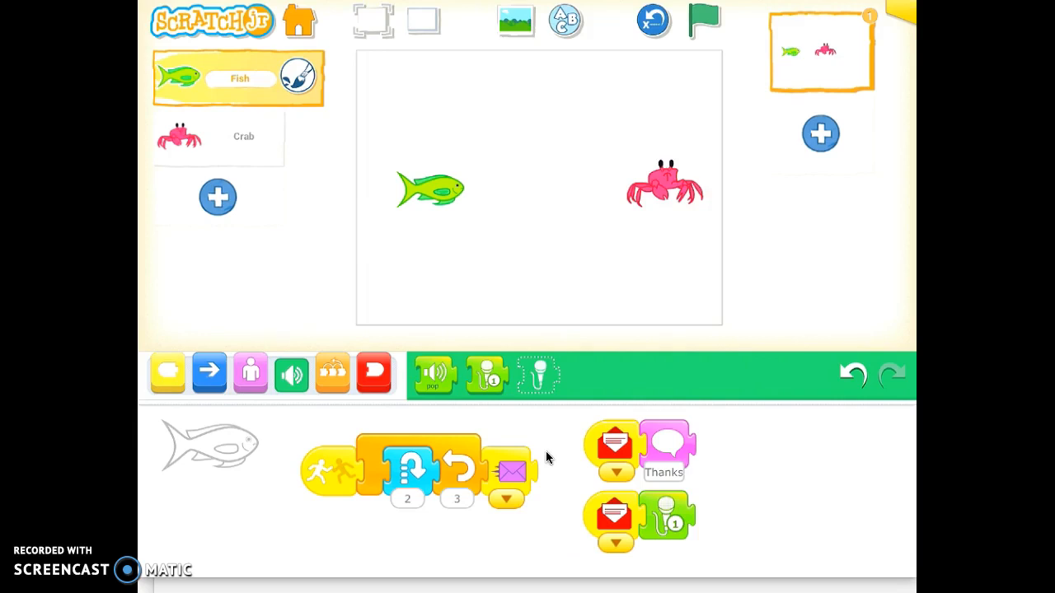
Step: Run the fish and crab project with the green flag, then stop it
{"action": "left_click", "coordinate": [432, 373]}
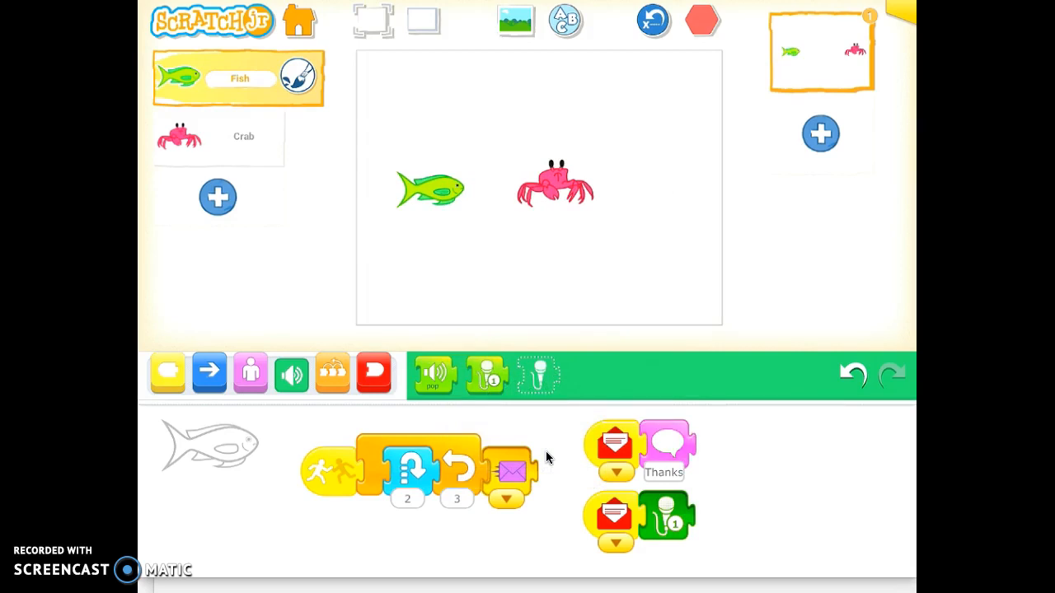
{"action": "left_click", "coordinate": [703, 20]}
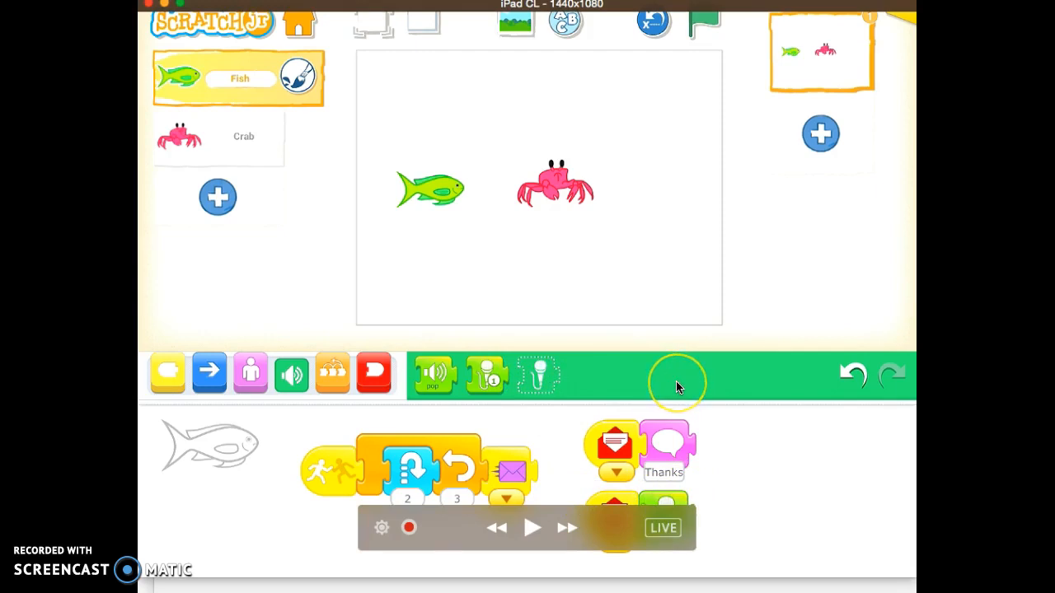
{"action": "mouse_move", "coordinate": [629, 378]}
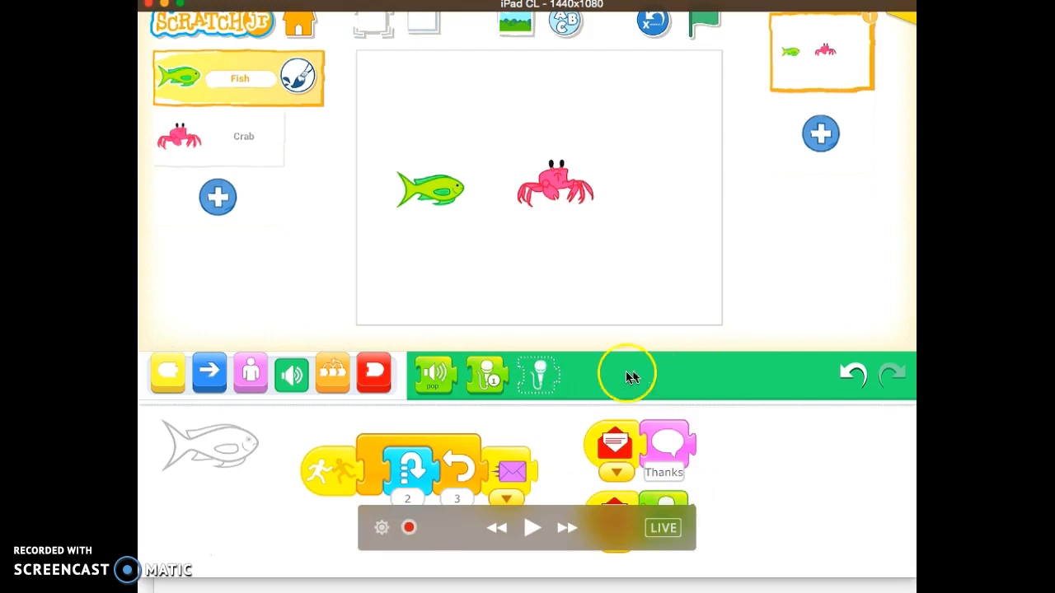
{"action": "mouse_move", "coordinate": [620, 381]}
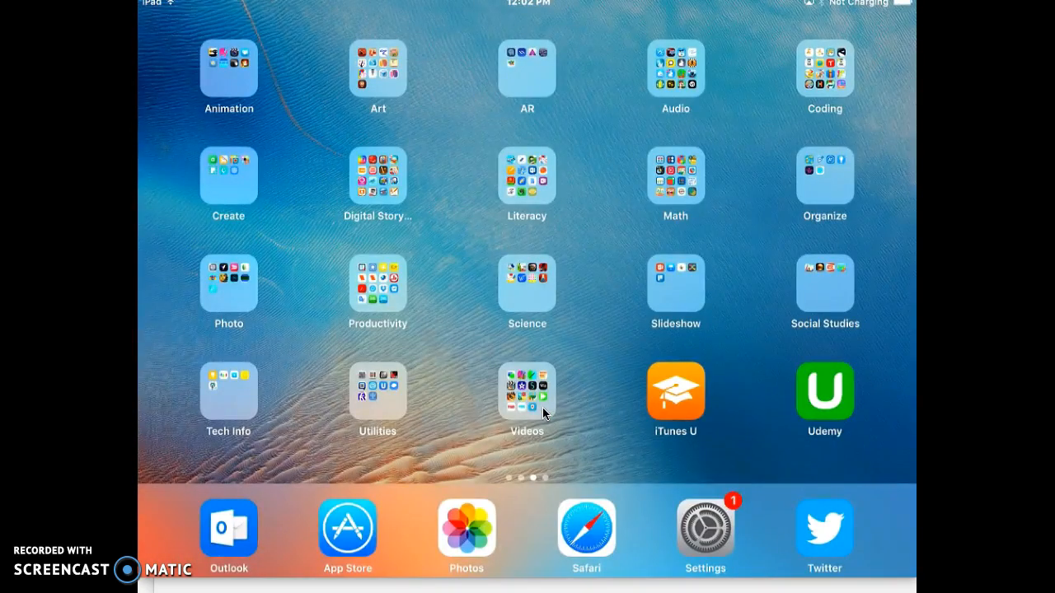
Step: Toggle ScratchJr's access under Settings > Privacy > Microphone
{"action": "left_click", "coordinate": [704, 519]}
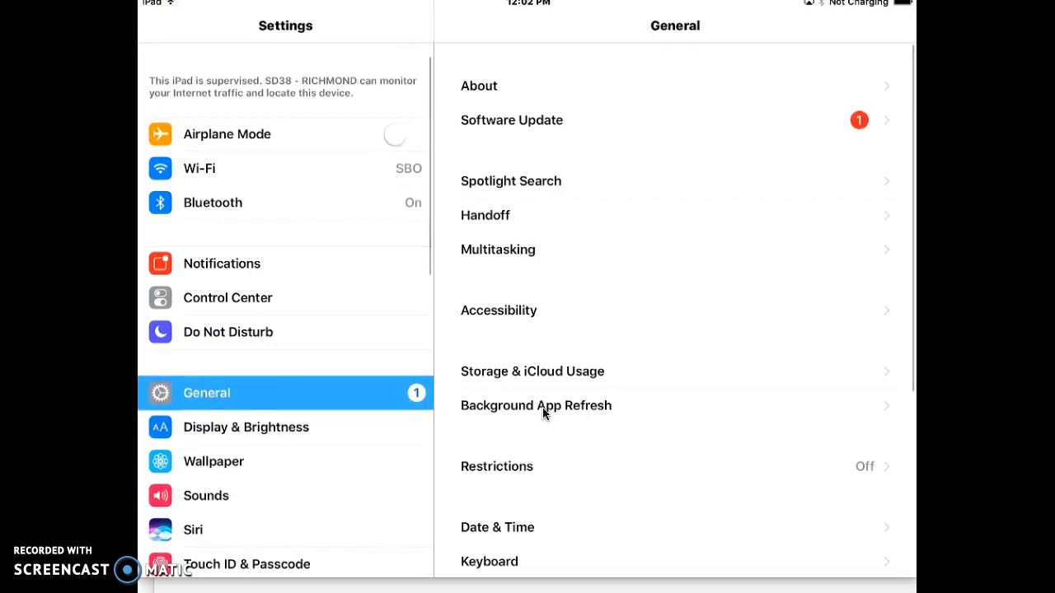
{"action": "scroll", "scroll_direction": "down", "scroll_amount": 3}
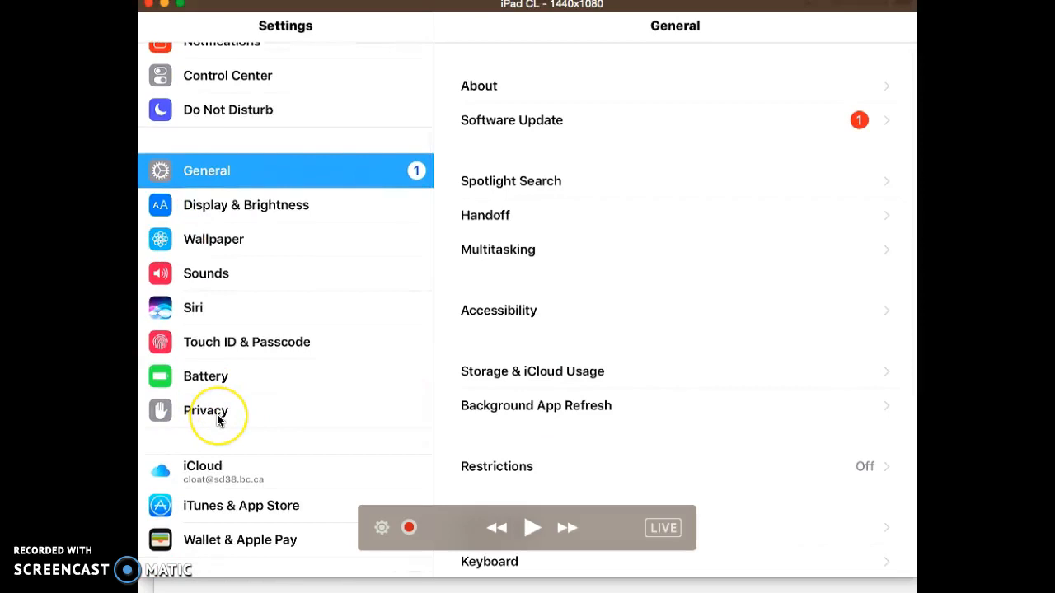
{"action": "left_click", "coordinate": [206, 411]}
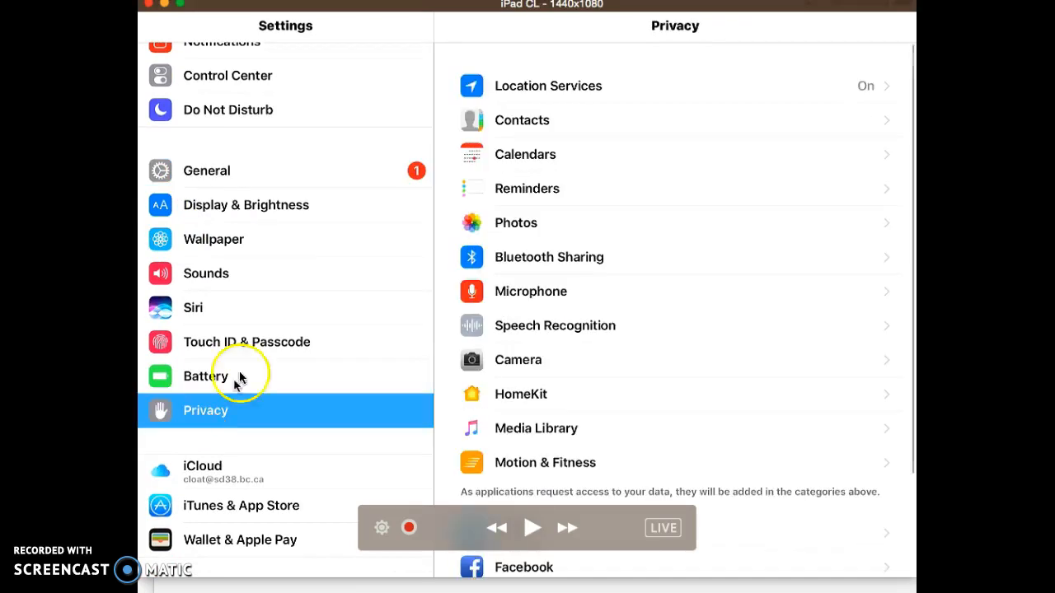
{"action": "mouse_move", "coordinate": [528, 294]}
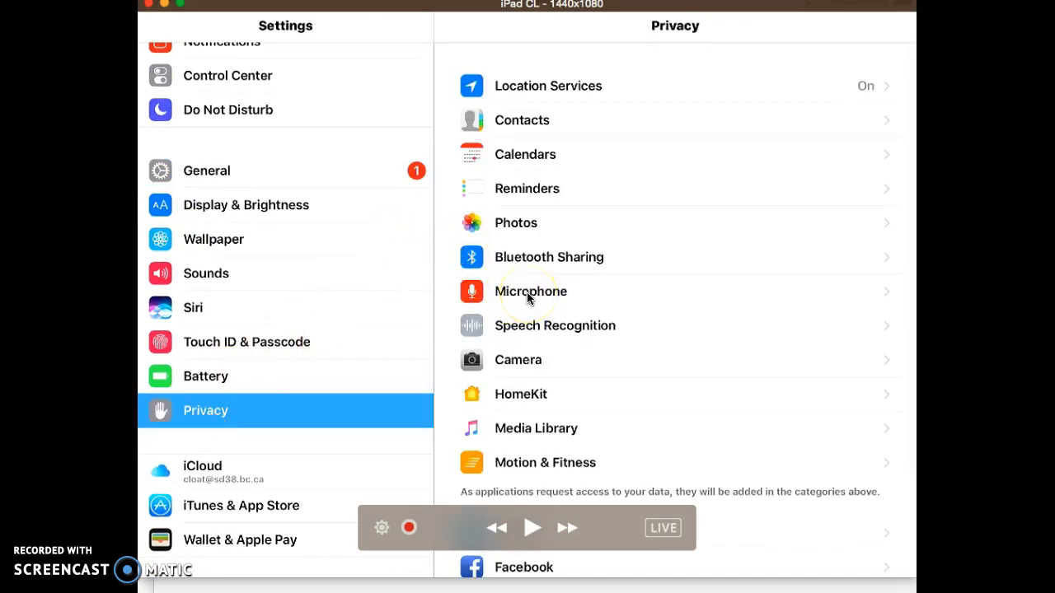
{"action": "left_click", "coordinate": [530, 291]}
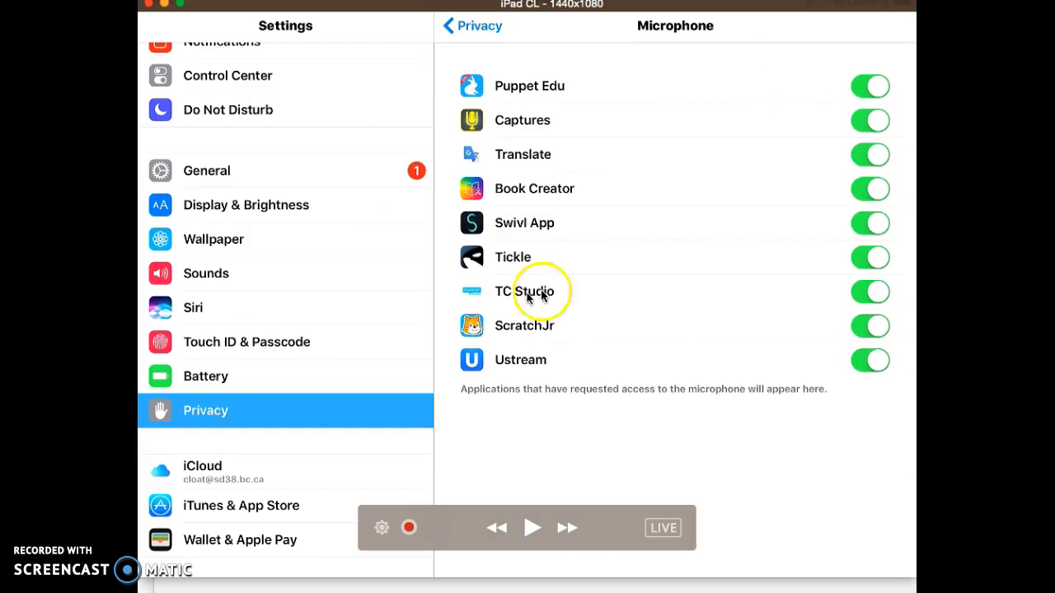
{"action": "left_click", "coordinate": [870, 325]}
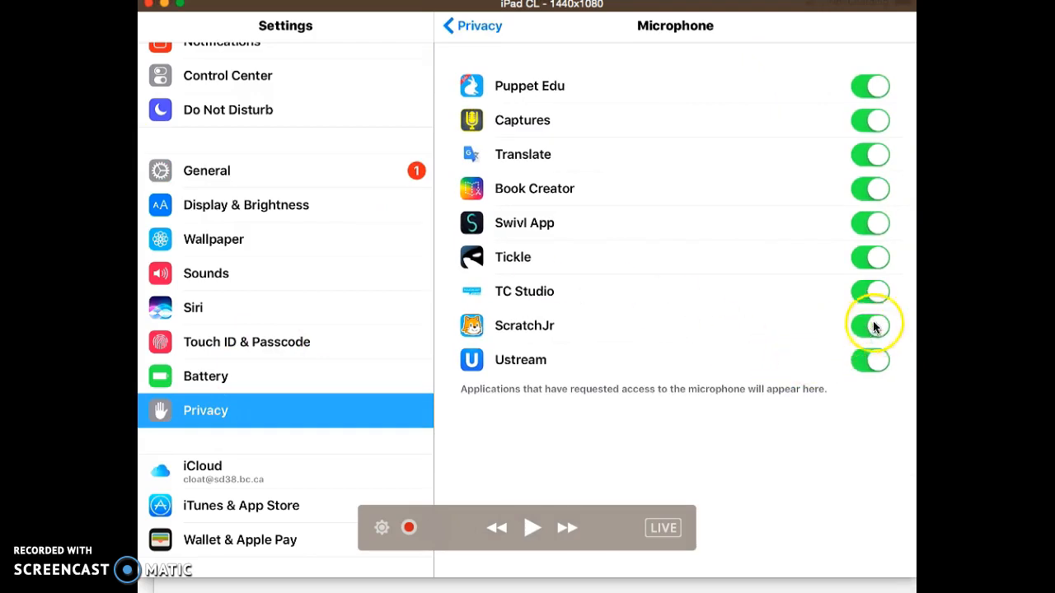
{"action": "left_click", "coordinate": [869, 325]}
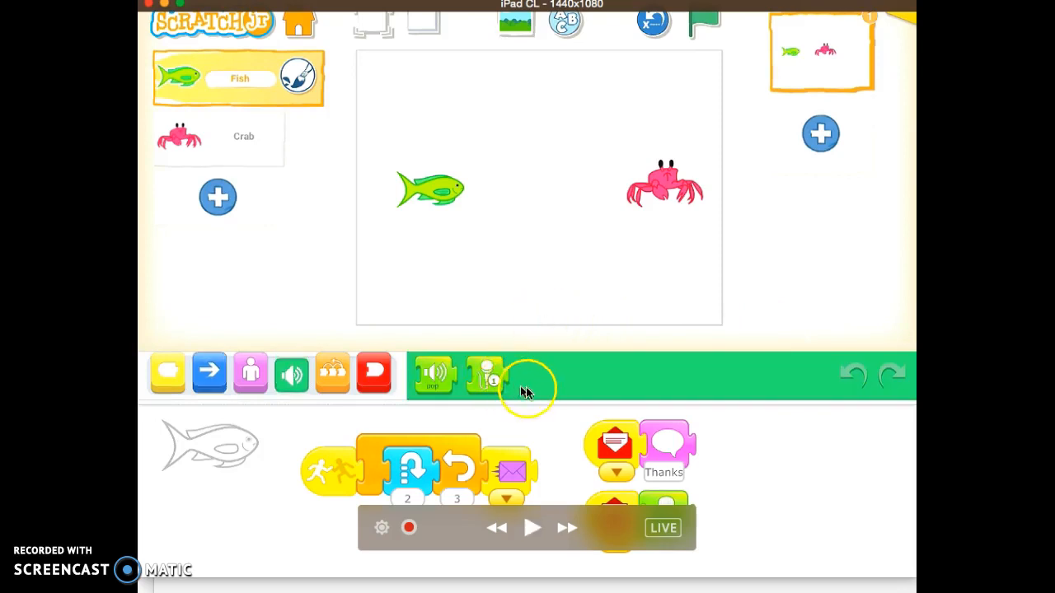
{"action": "mouse_move", "coordinate": [530, 374]}
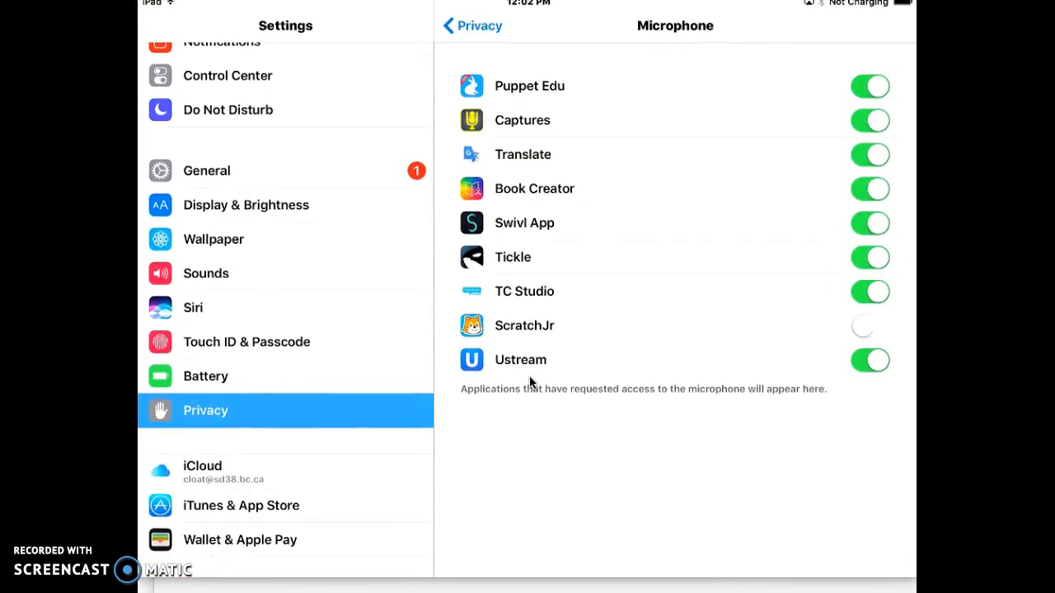
Step: Enable ScratchJr's microphone access and reopen Project 3 in ScratchJr
{"action": "left_click", "coordinate": [870, 325]}
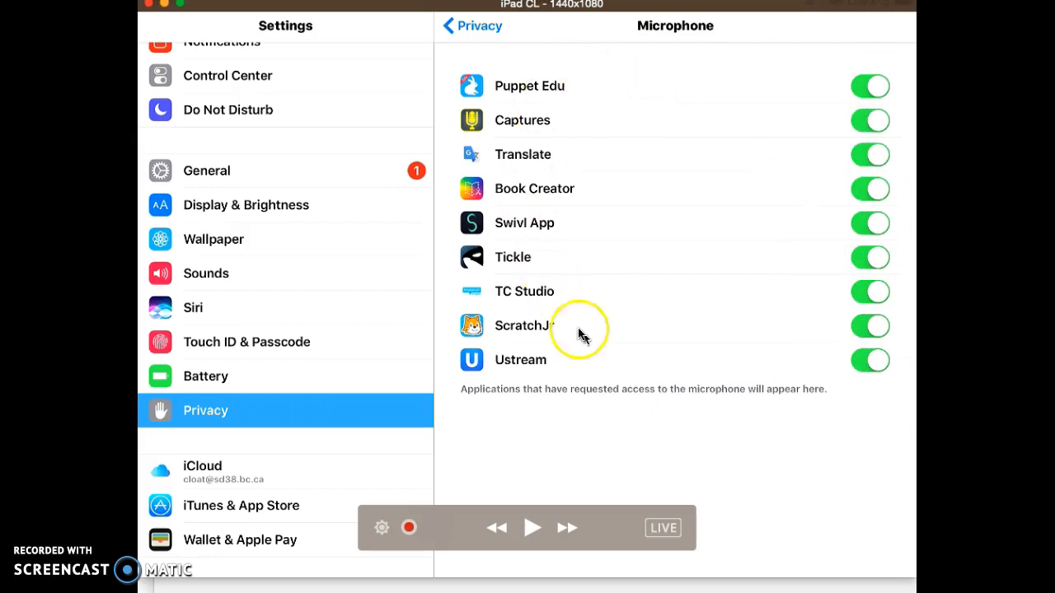
{"action": "mouse_move", "coordinate": [659, 328]}
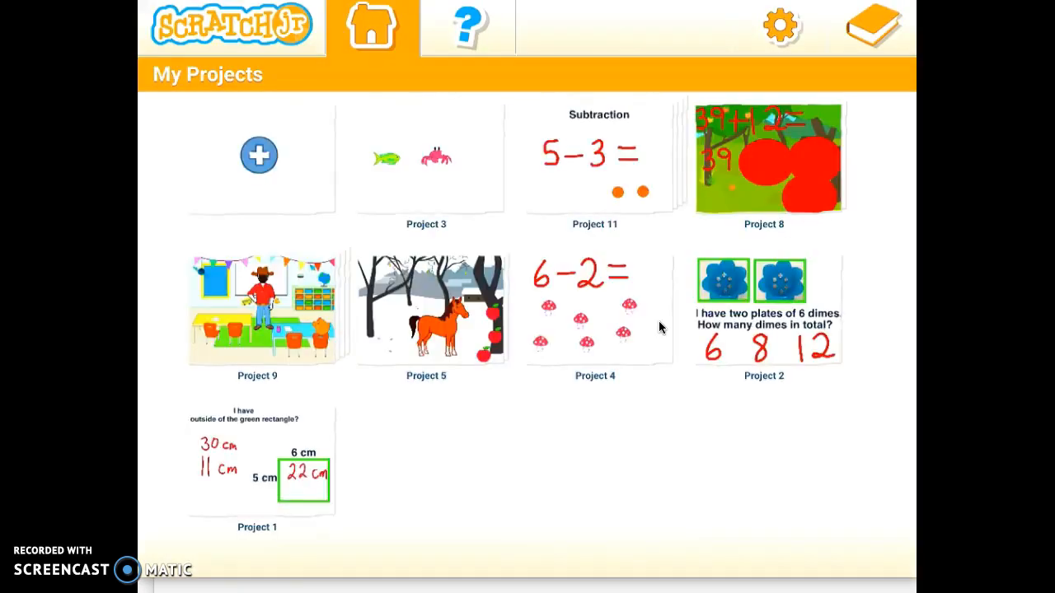
{"action": "left_click", "coordinate": [426, 159]}
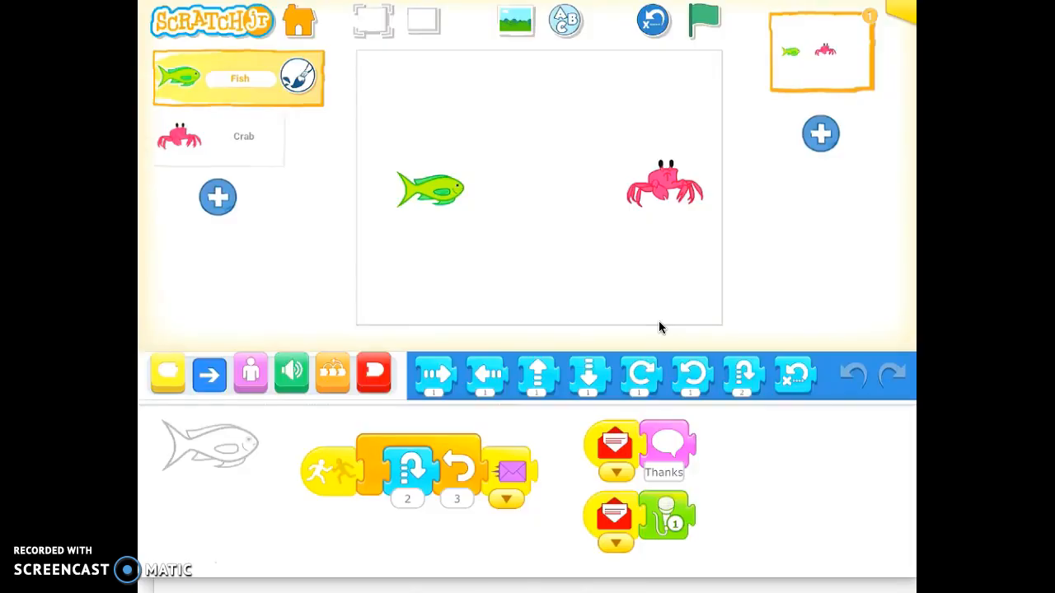